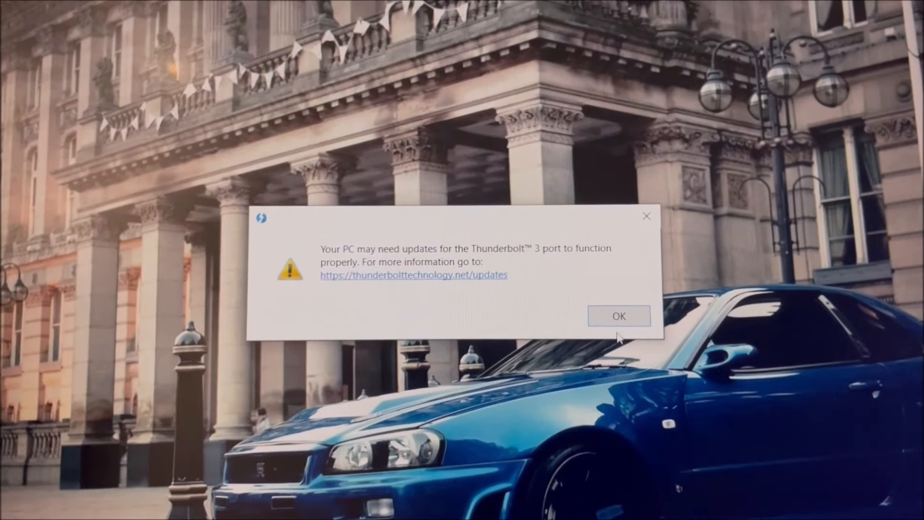
- Dismiss the Thunderbolt update warning so QuickMiner detects the RTX 3080 and GTX 1080 Ti
click(620, 316)
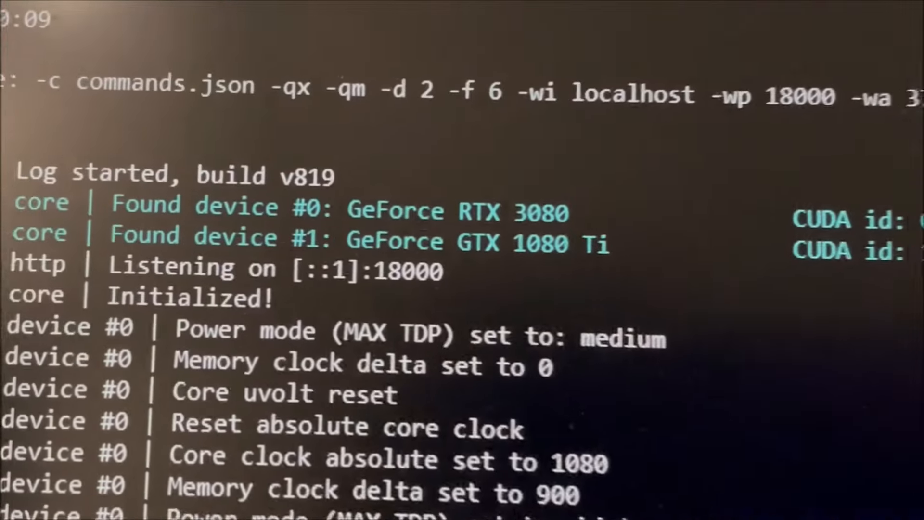
- Start QuickMiner mining so both GPUs receive daggerhashimoto jobs from the NiceHash server
scroll(down, 3)
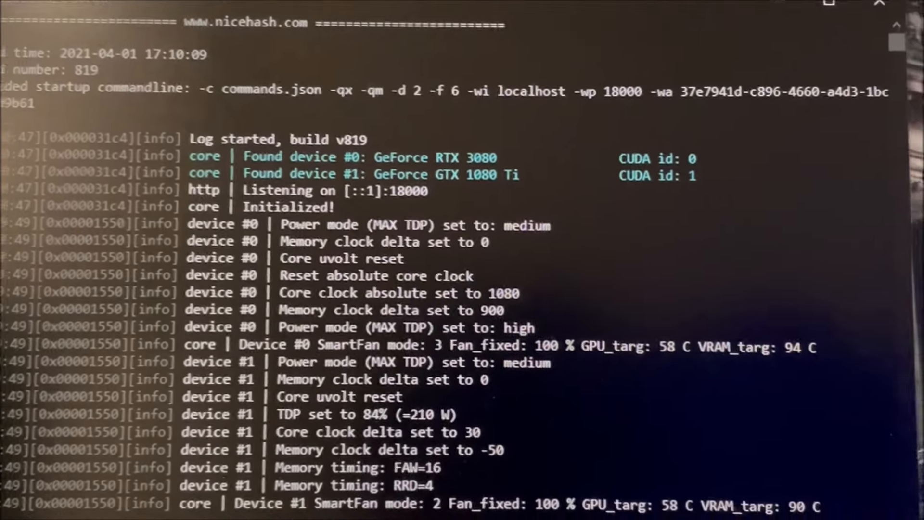
scroll(down, 3)
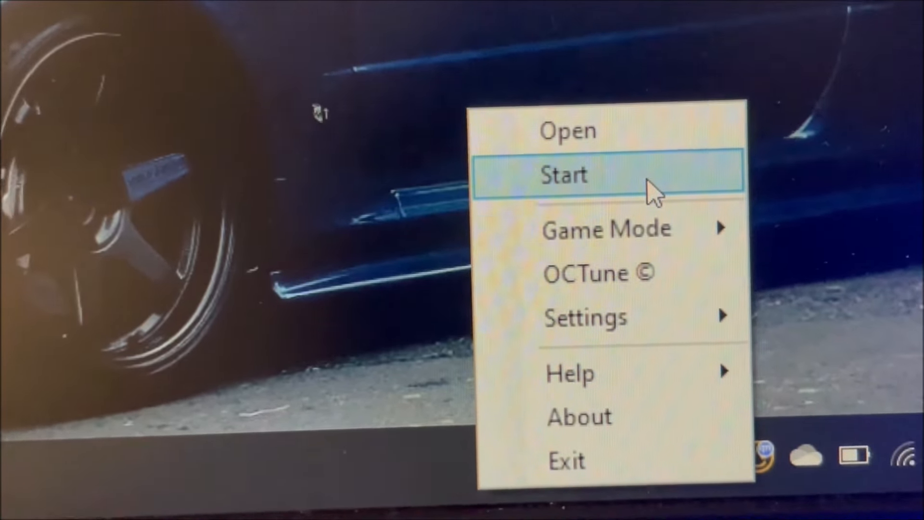
click(548, 174)
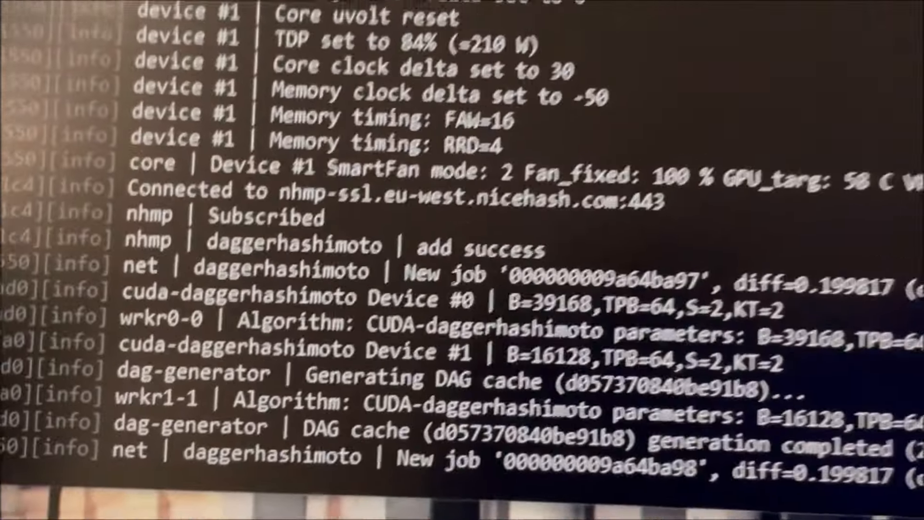
- Scroll the console to see Device #0 at 95.42 MH/s and Device #1 at 43.94 MH/s
scroll(down, 3)
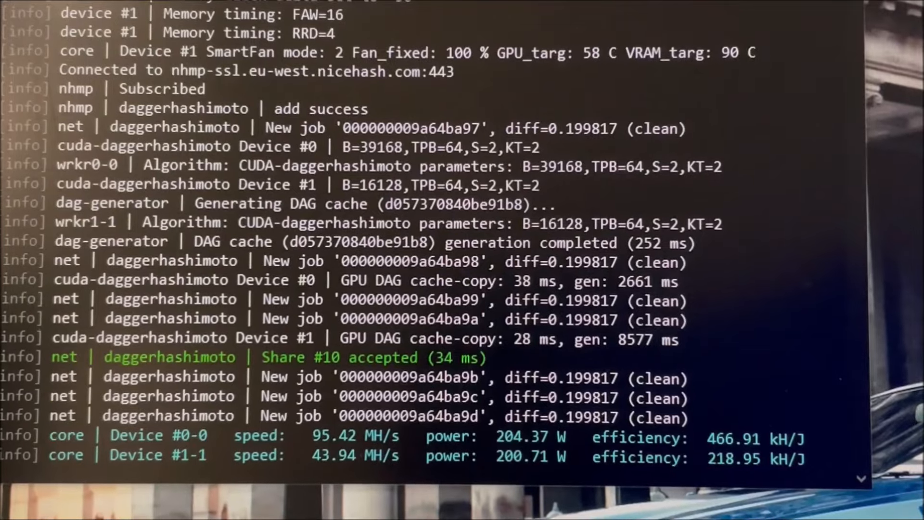
scroll(down, 3)
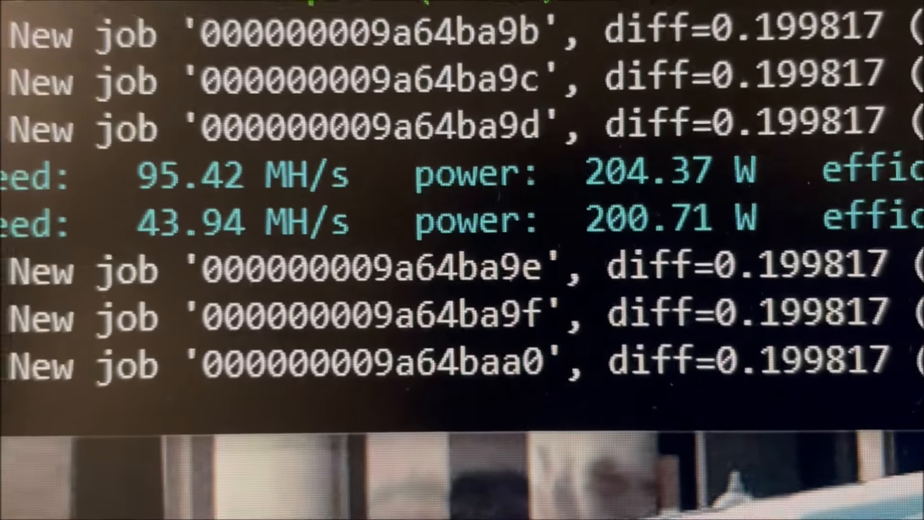
scroll(down, 3)
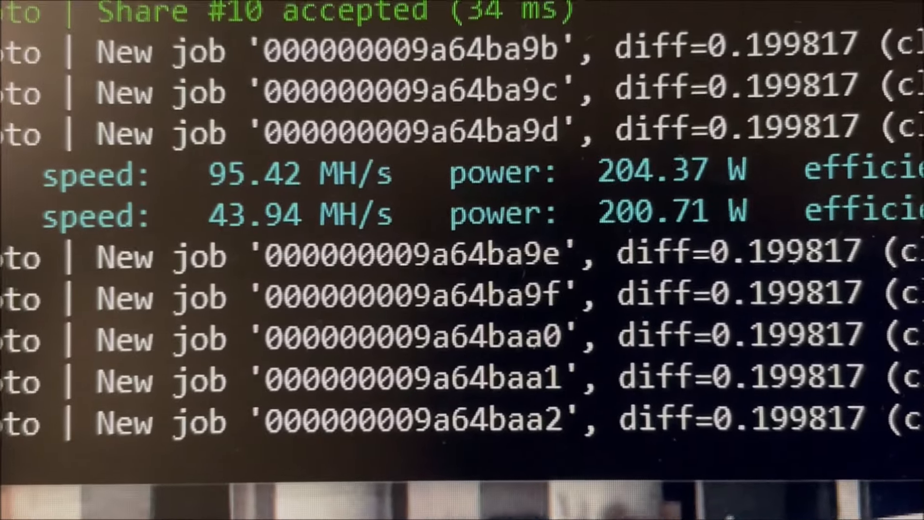